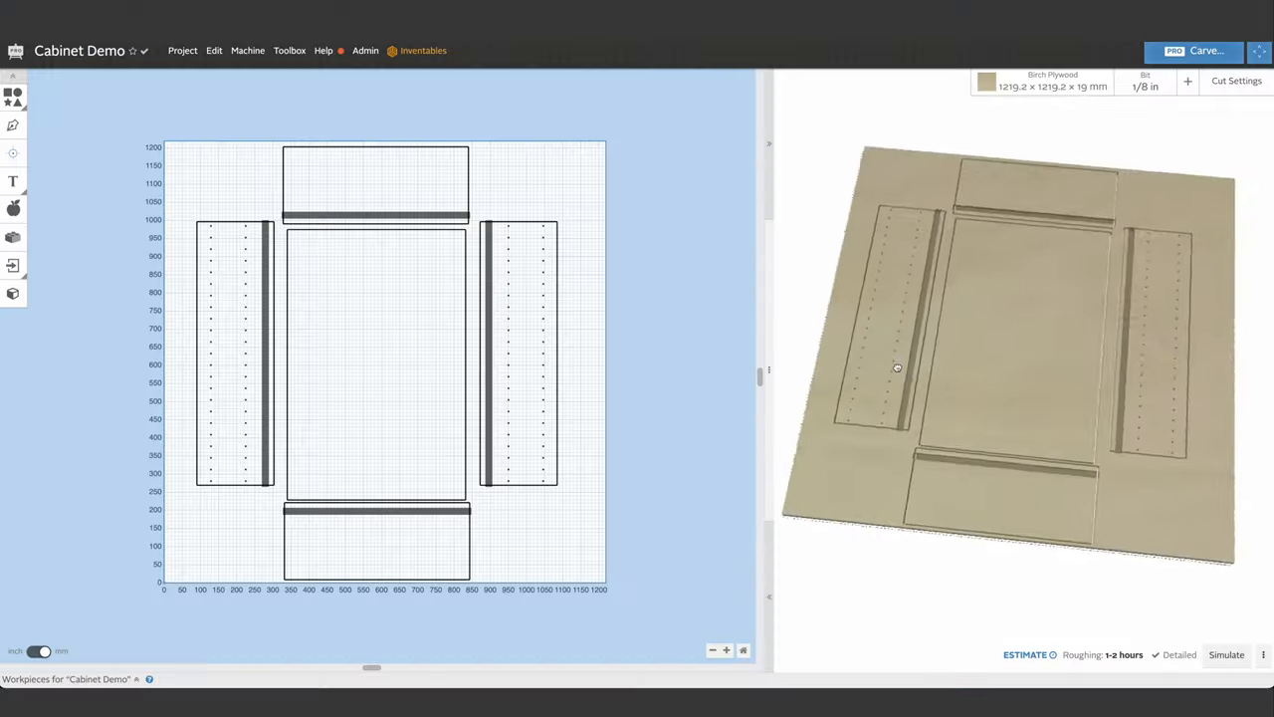
Play the toolpath simulation for the cabinet parts, showing the 21 minute estimate
{"action": "left_click_drag", "start_coordinate": [897, 368], "coordinate": [1012, 371]}
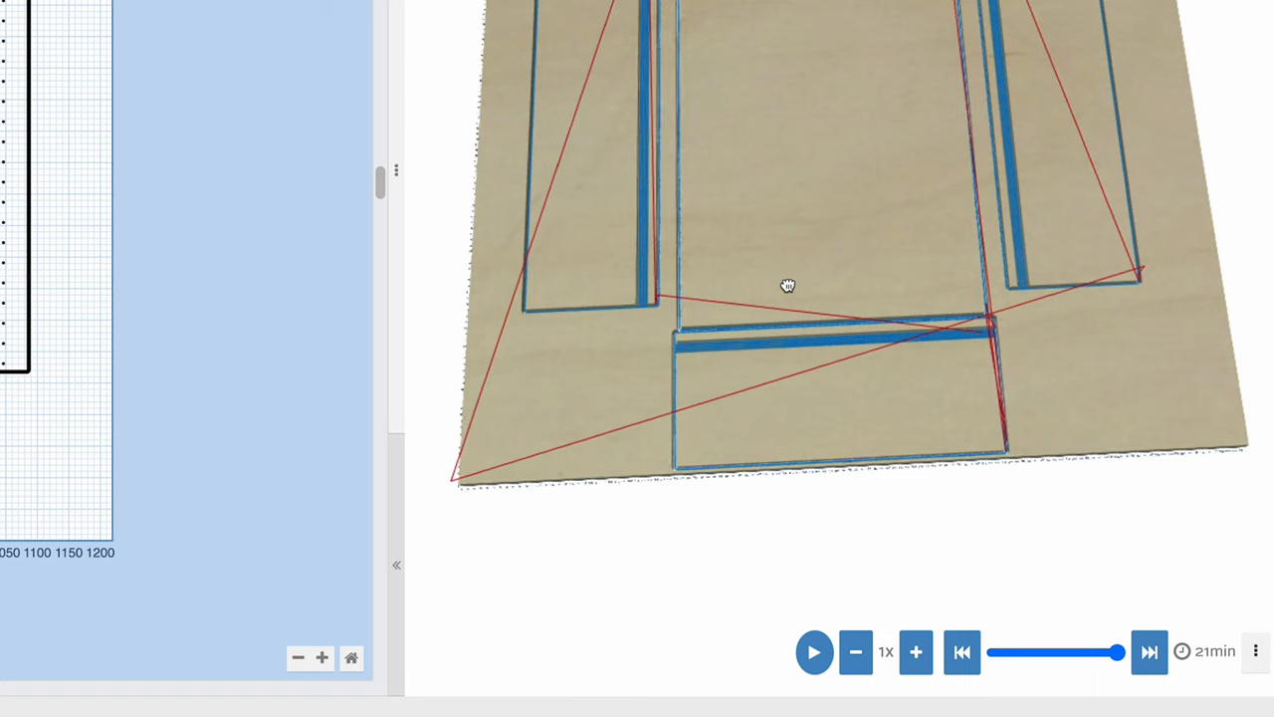
{"action": "left_click_drag", "start_coordinate": [786, 286], "coordinate": [777, 624]}
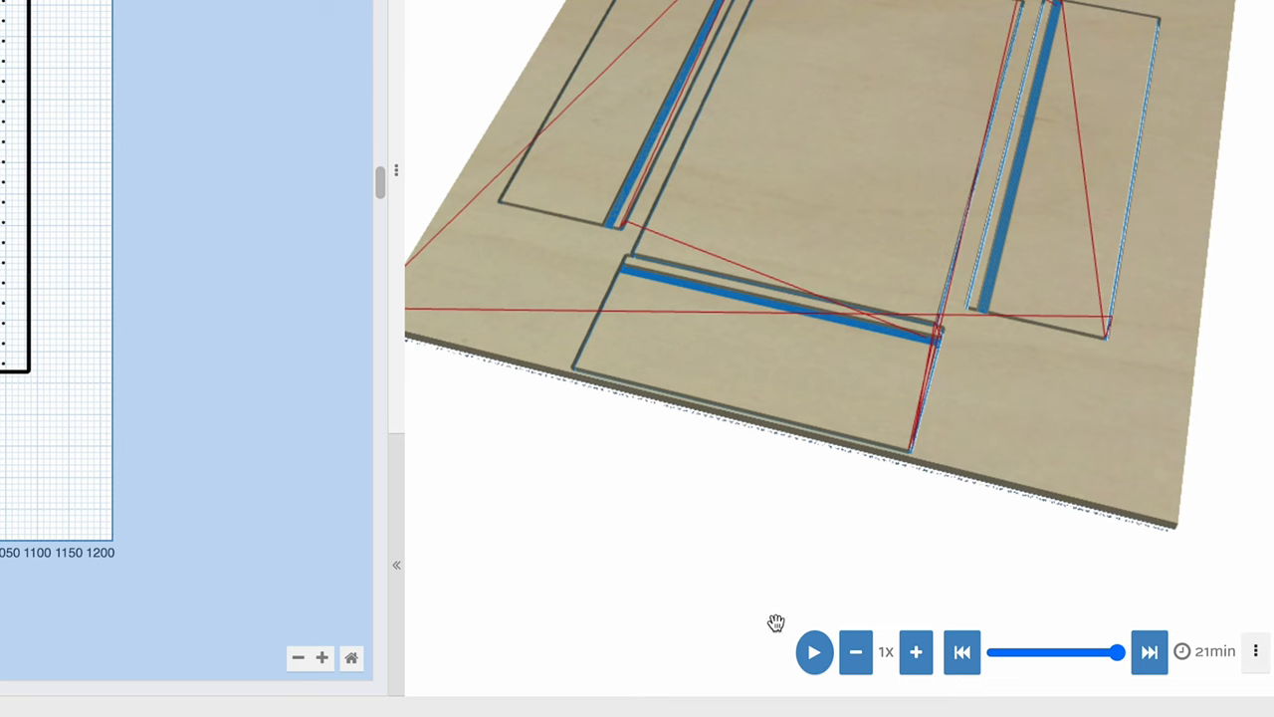
{"action": "left_click", "coordinate": [814, 651]}
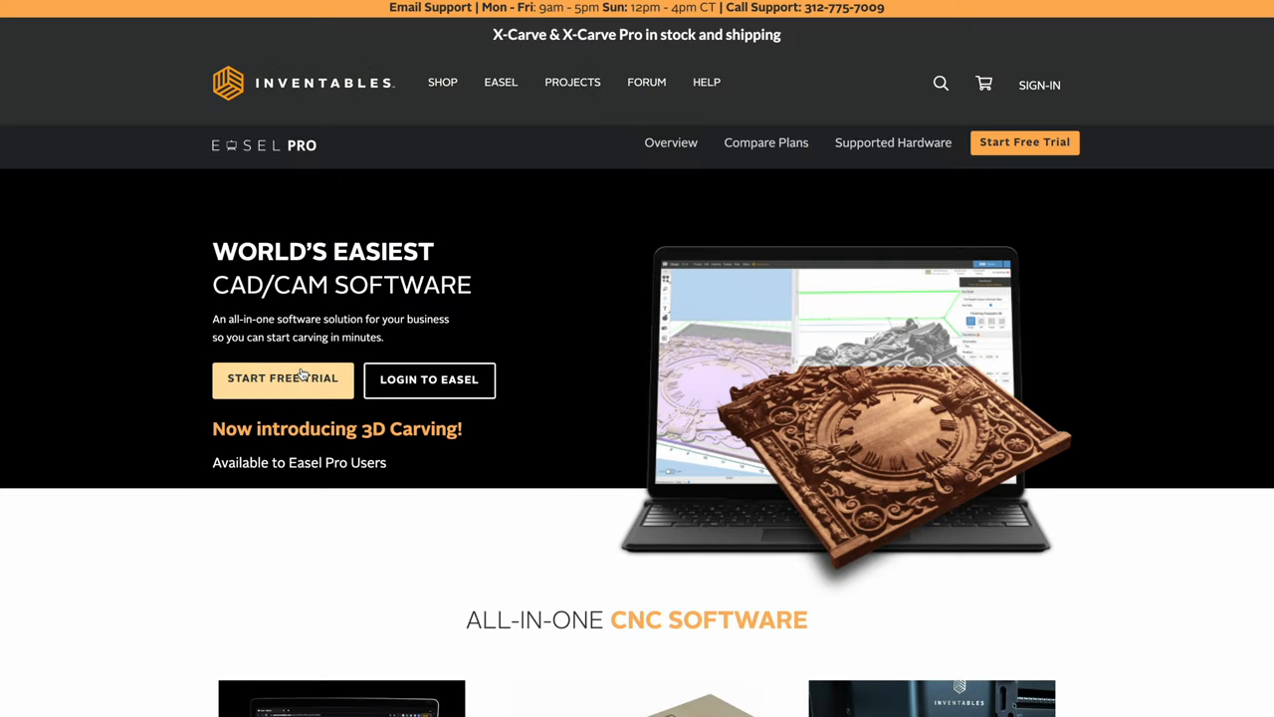
Start the Easel Pro free trial to open the Create New Account form
{"action": "left_click", "coordinate": [282, 379]}
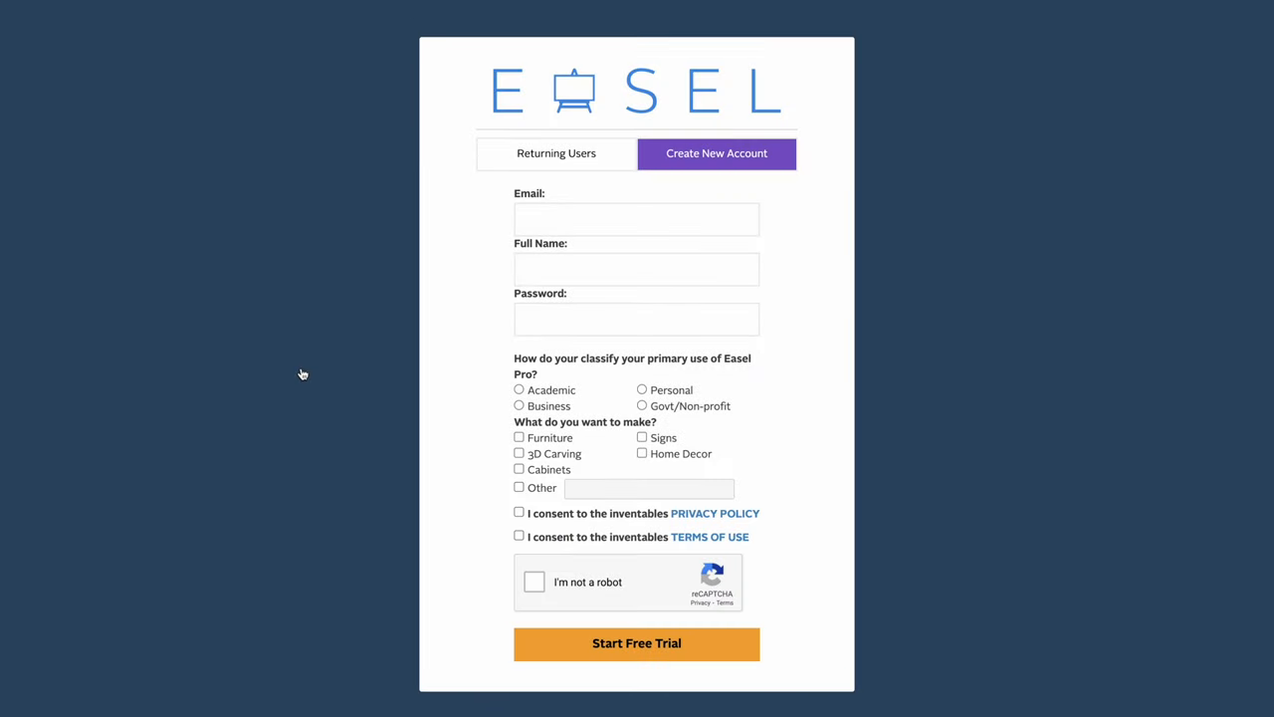